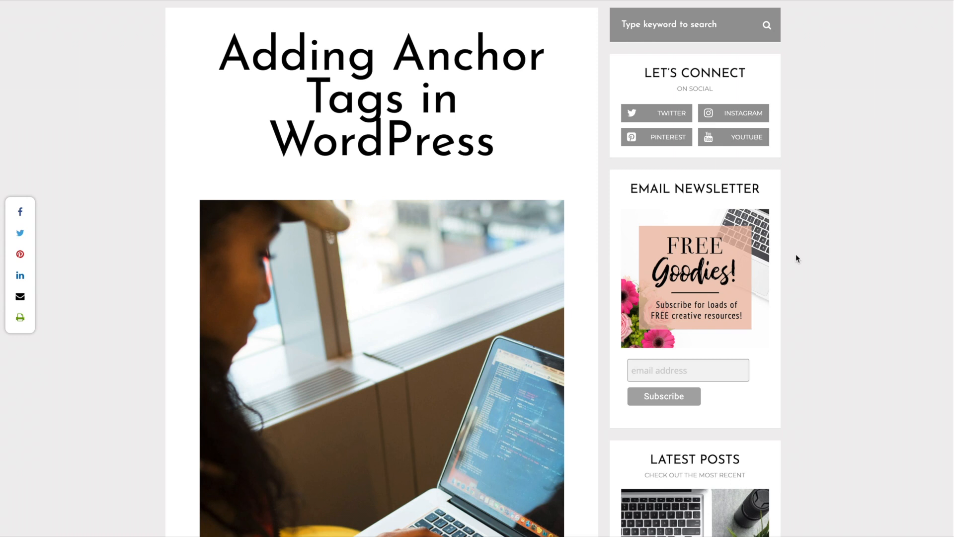
Scroll the 'Adding Anchor Tags in WordPress' post down to its © Copyright 2020 footer
scroll(down, 3)
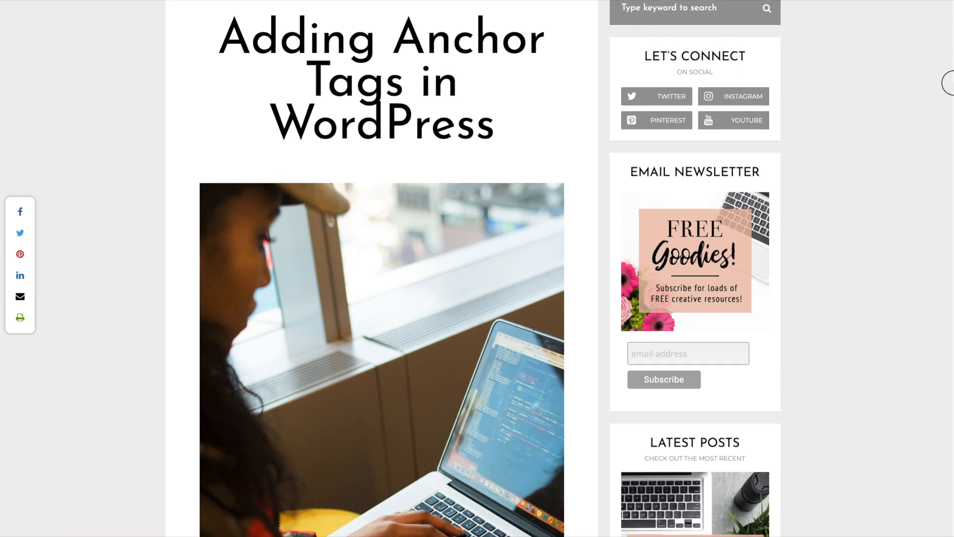
scroll(down, 3)
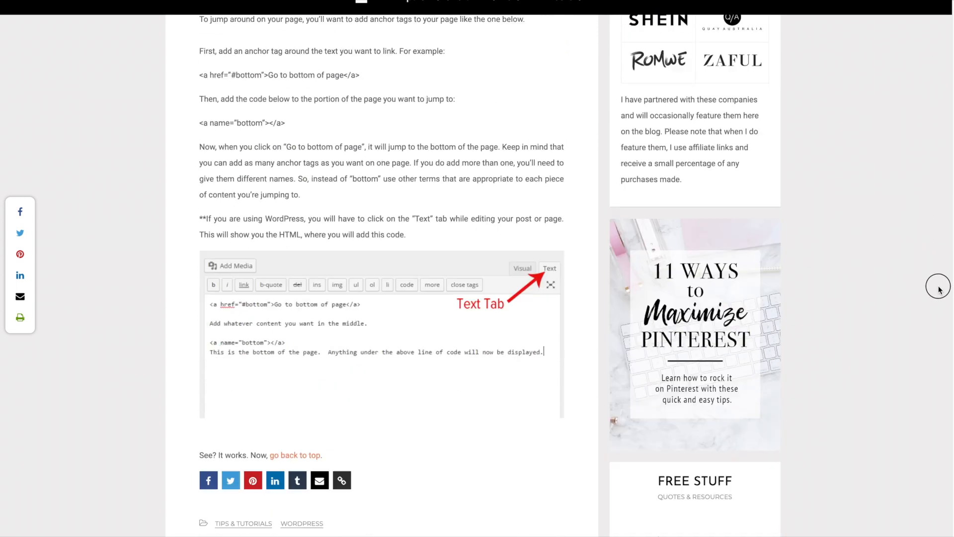
scroll(down, 3)
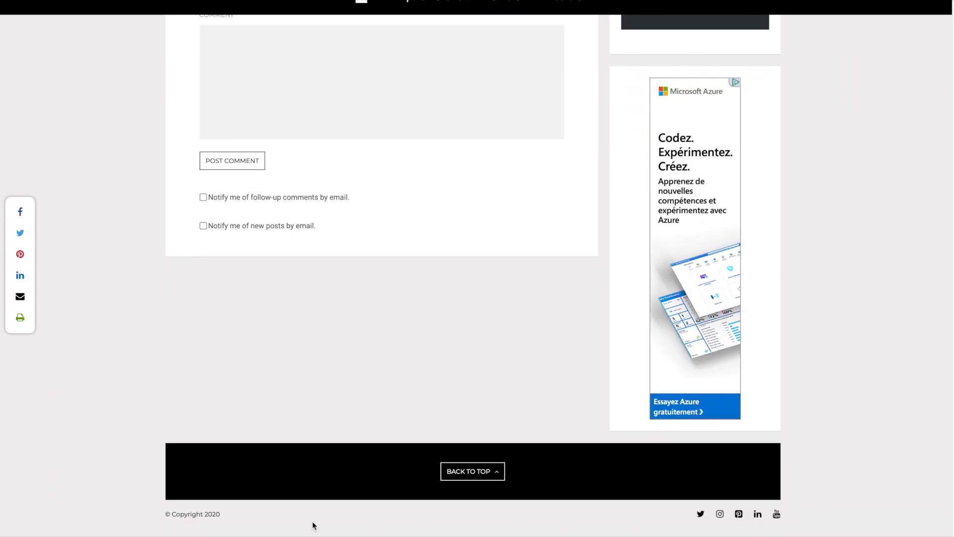
mouse_move(176, 523)
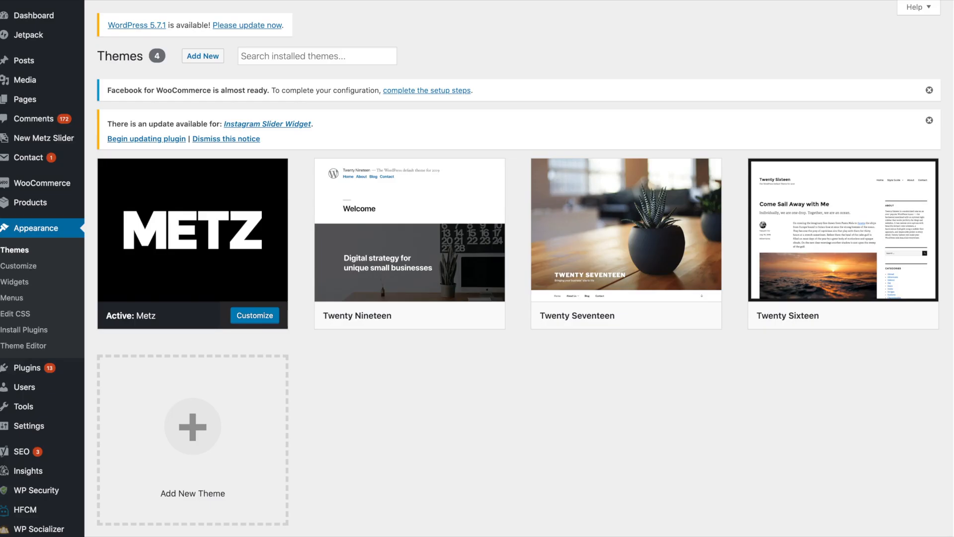
mouse_move(299, 206)
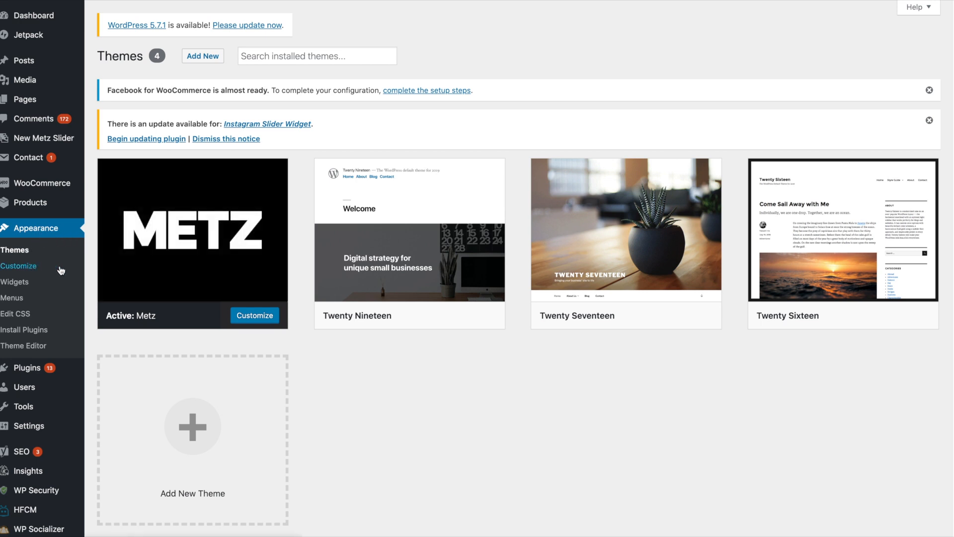
mouse_move(625, 231)
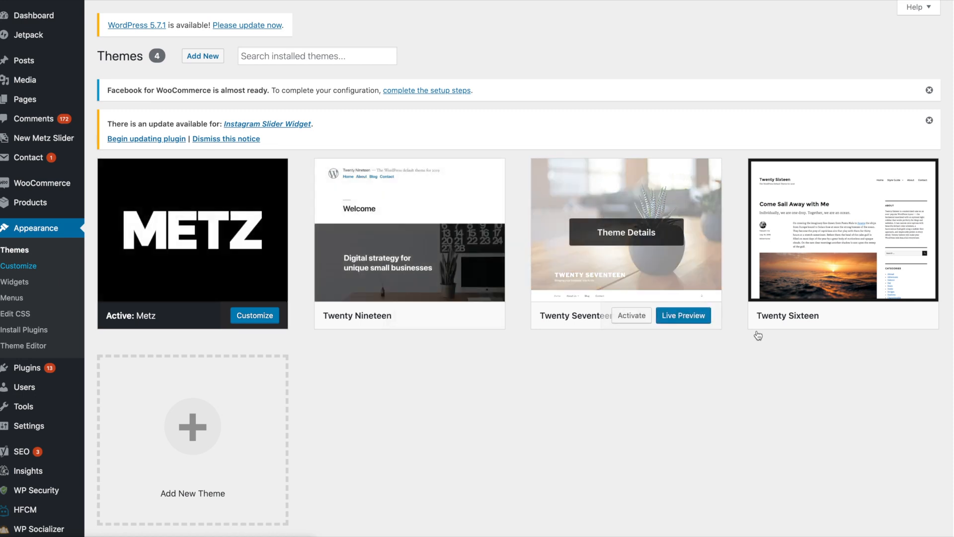
Launch Customize on the active Metz theme from Appearance > Themes
click(254, 315)
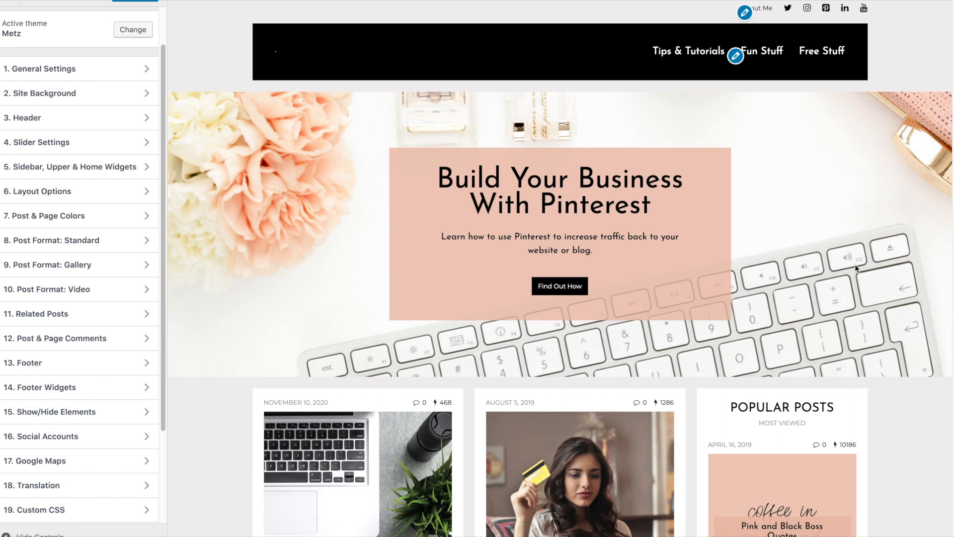
mouse_move(468, 301)
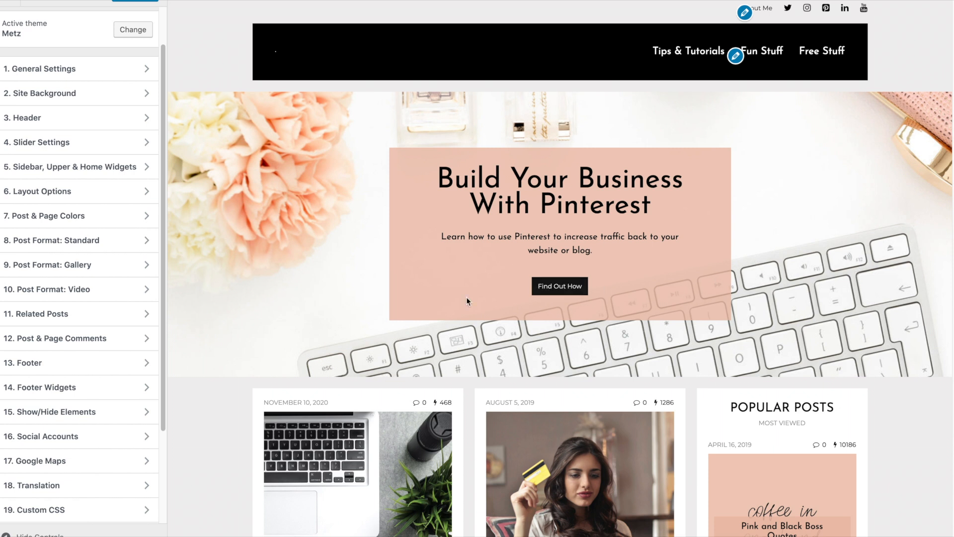
mouse_move(55, 338)
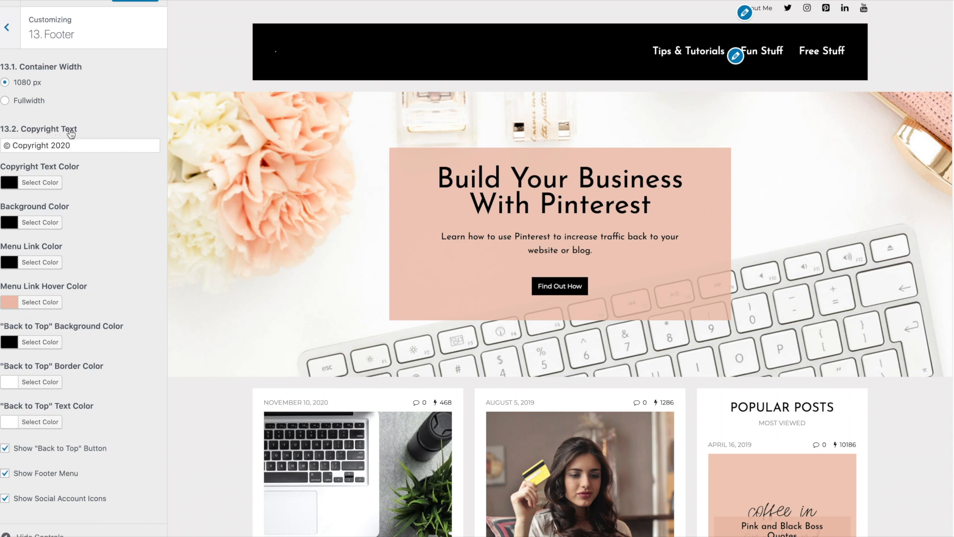
Focus the 13.2 Copyright Text field under 13. Footer
click(79, 144)
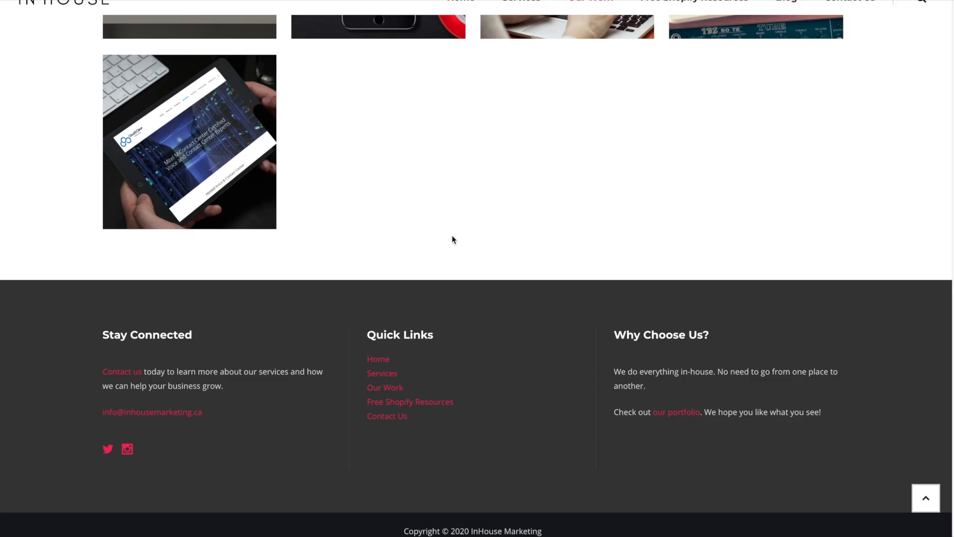
mouse_move(444, 527)
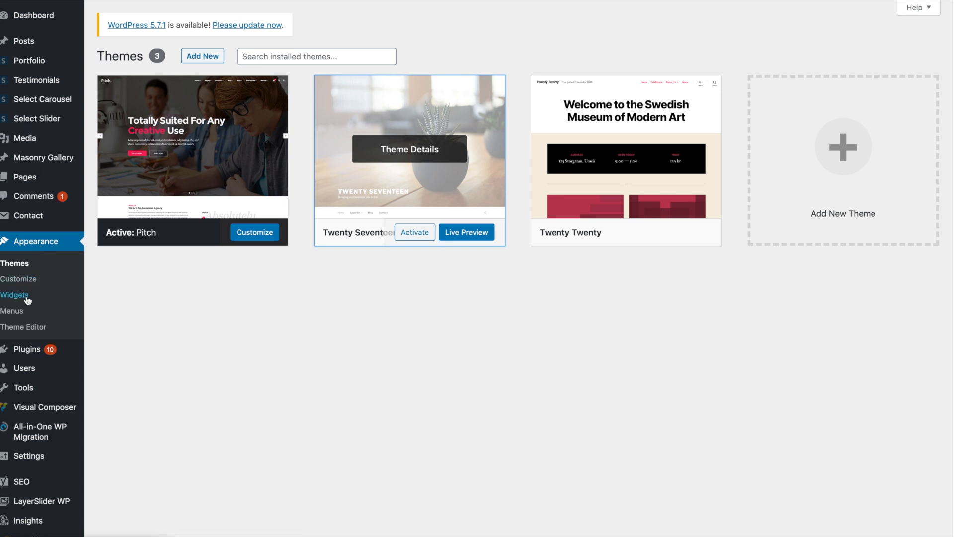
mouse_move(346, 385)
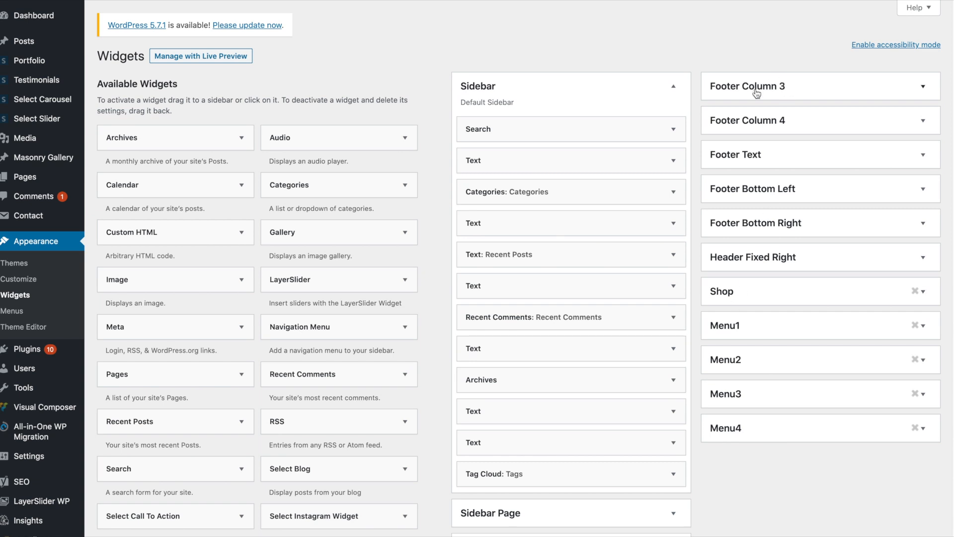
mouse_move(729, 230)
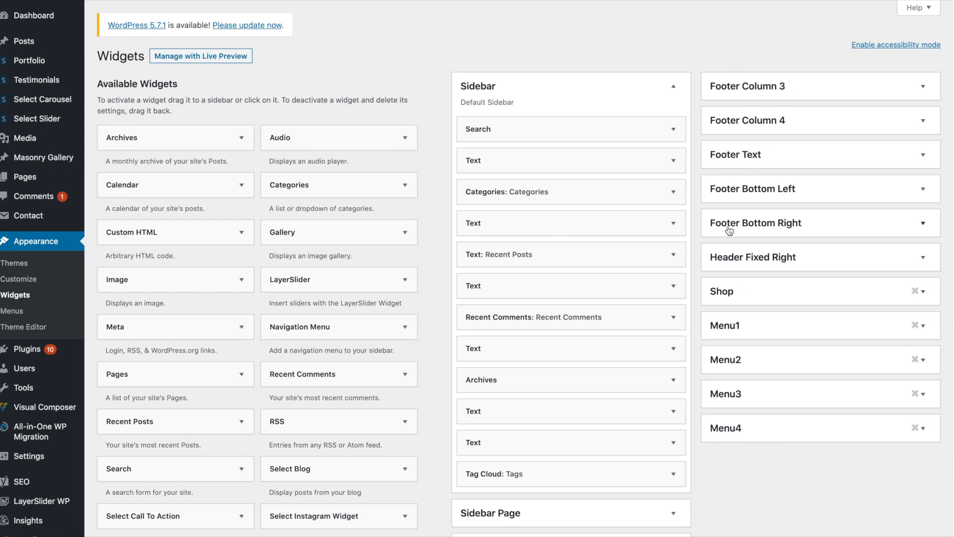
In the expanded Footer Text widget, change the copyright year to 2021 and save
scroll(down, 3)
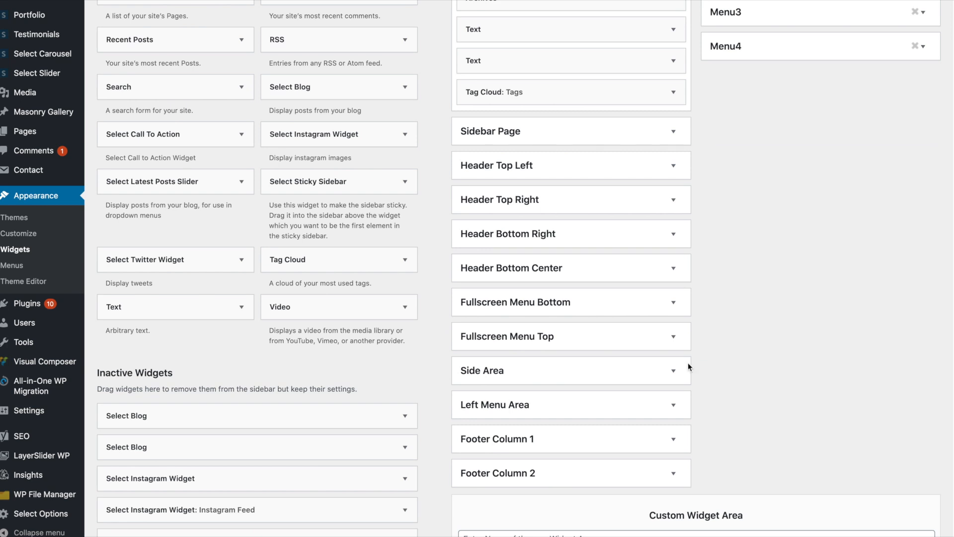
mouse_move(779, 318)
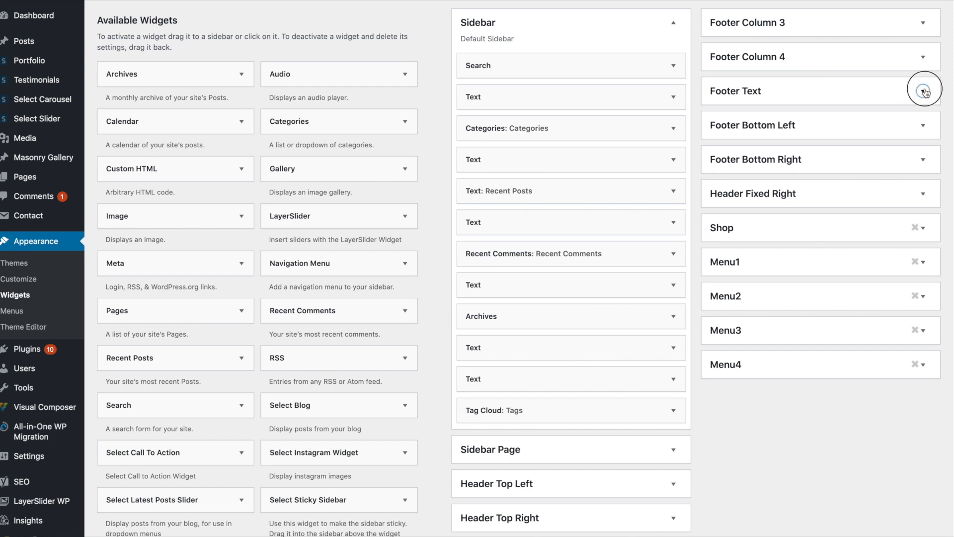
click(921, 90)
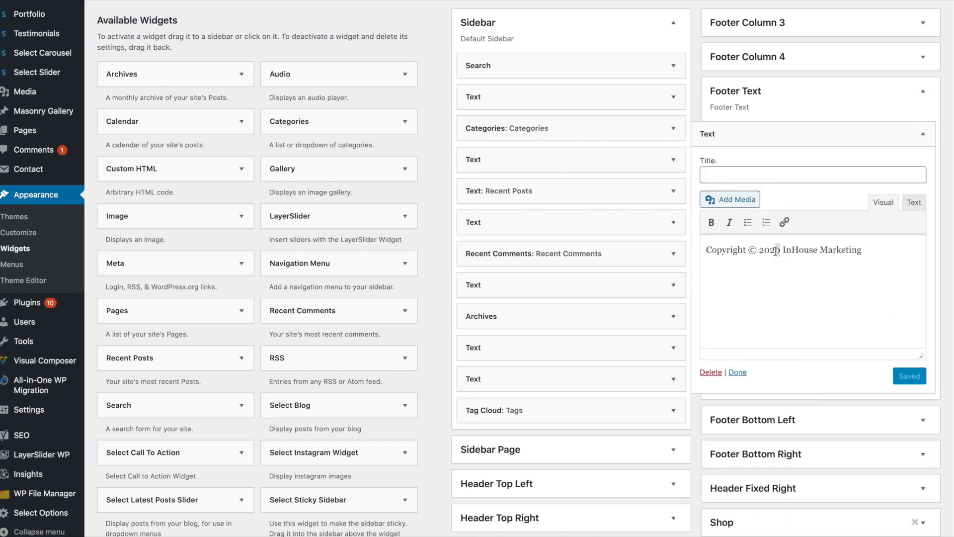
text(2021)
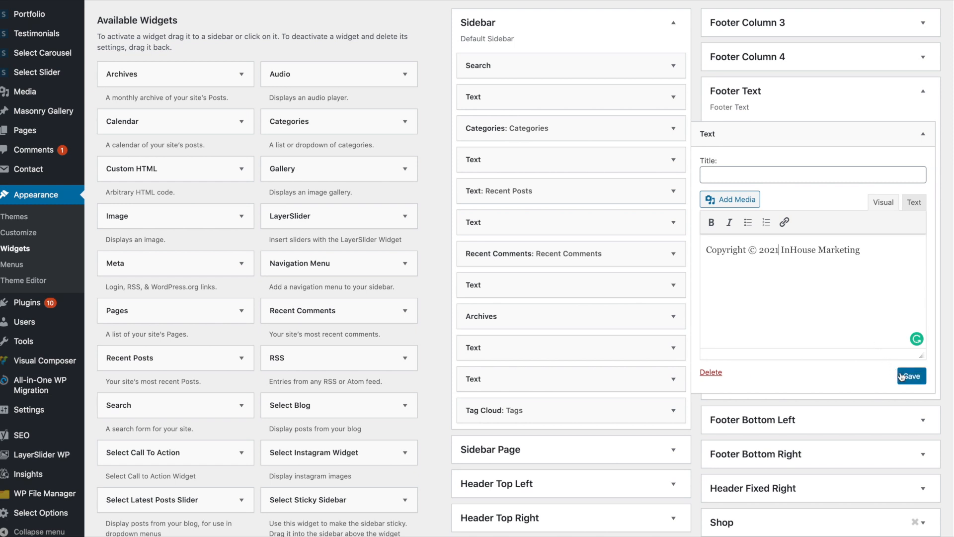
click(910, 376)
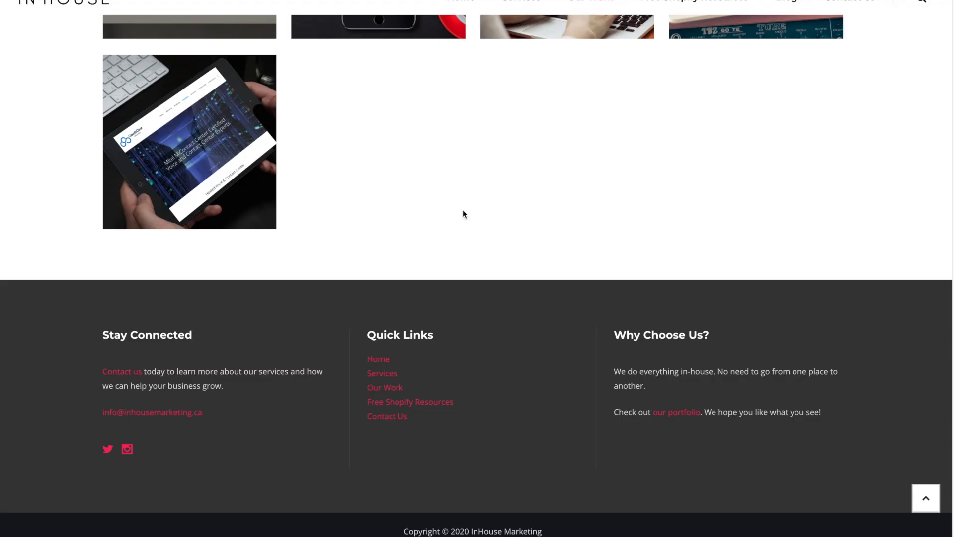
mouse_move(434, 96)
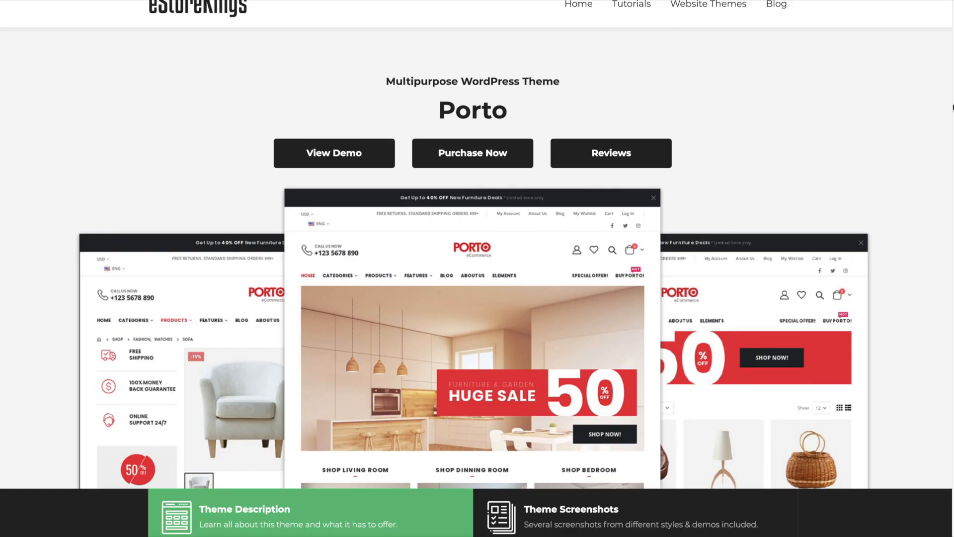
Scroll down the Porto theme page to the Other Website Themes list
scroll(down, 3)
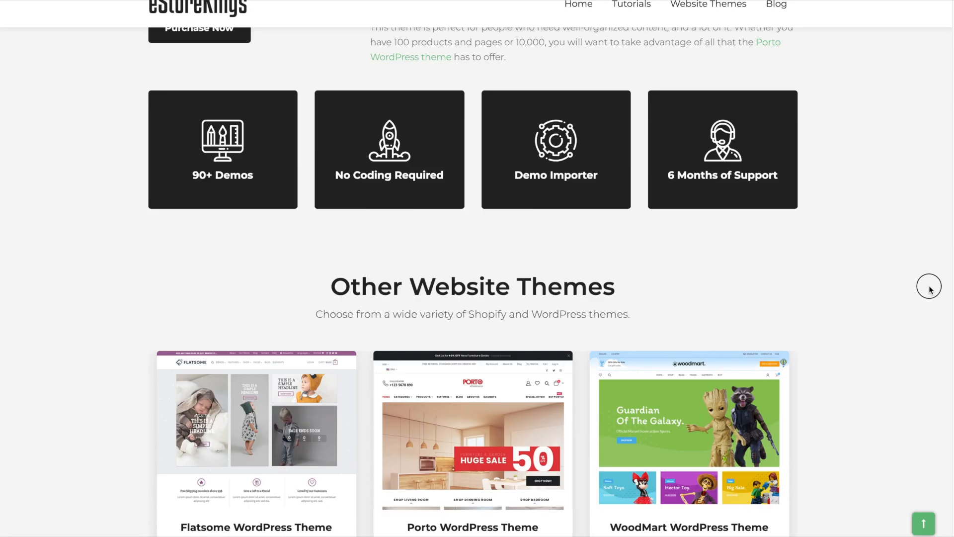
scroll(down, 3)
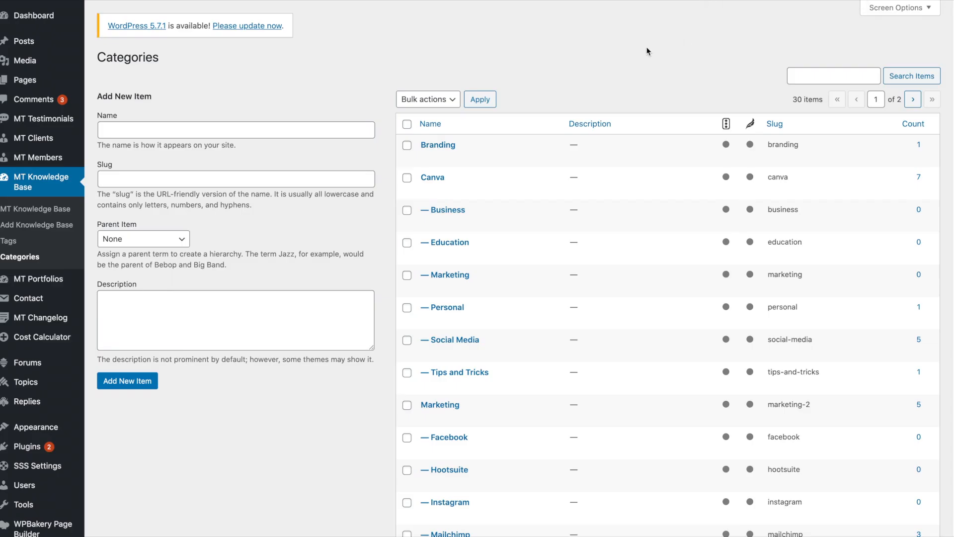
mouse_move(320, 164)
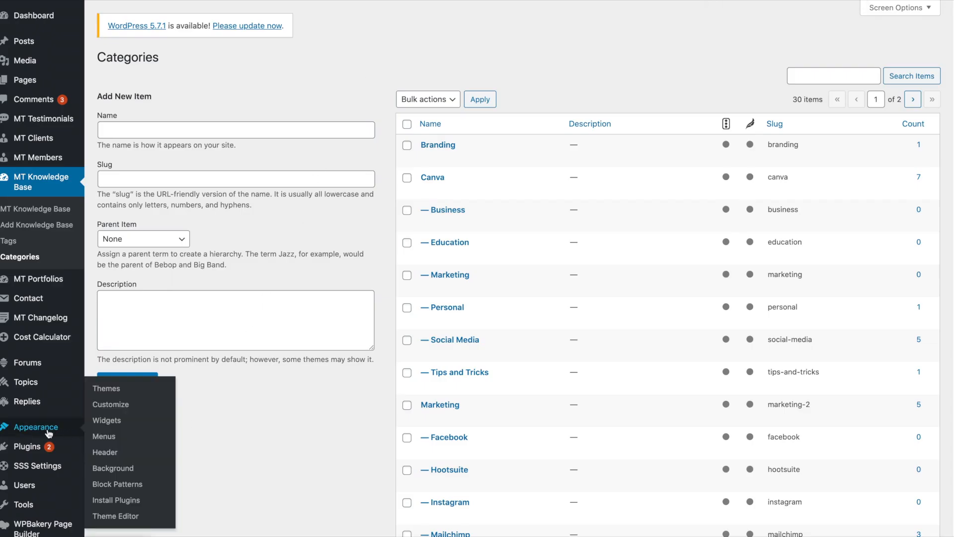
mouse_move(111, 404)
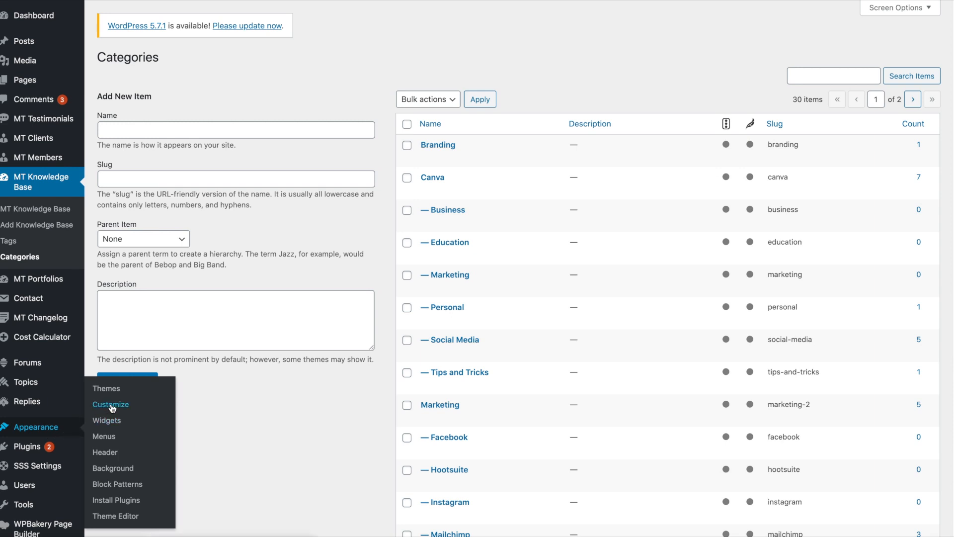
mouse_move(246, 428)
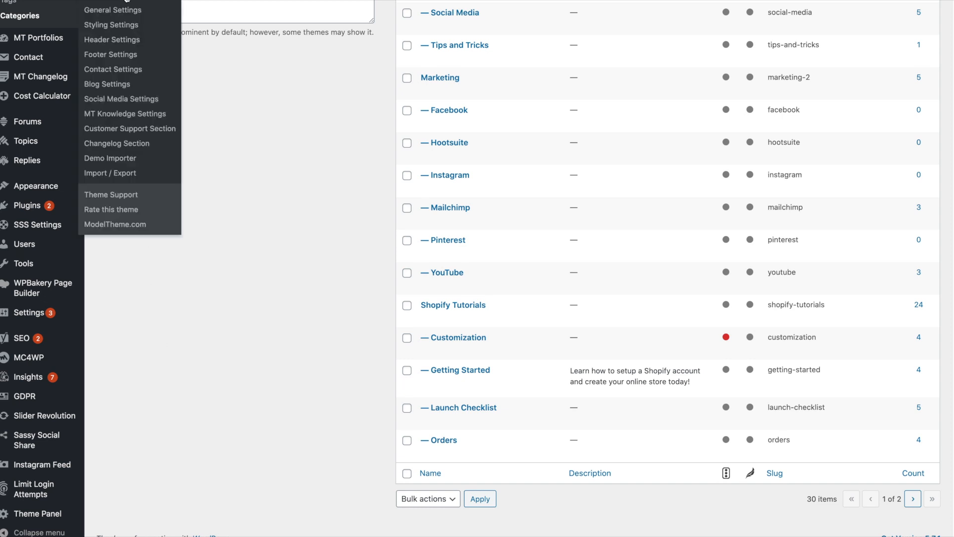
mouse_move(125, 114)
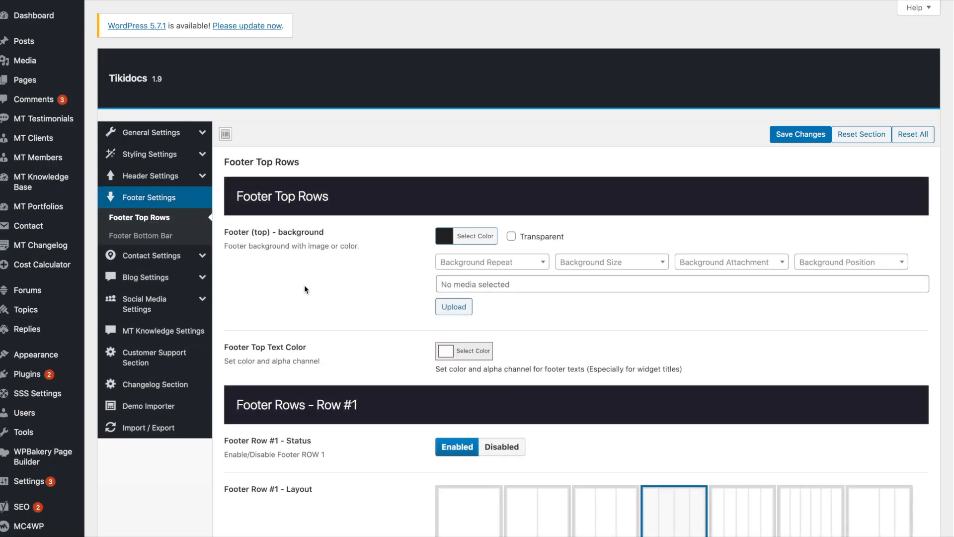
mouse_move(314, 309)
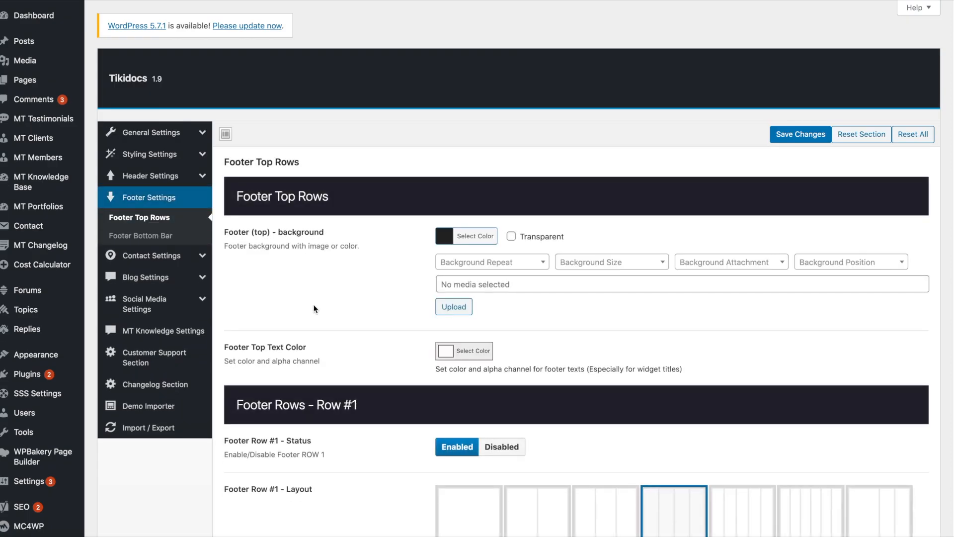
Update the Footer Bottom Bar text to © 2021 eStoreKings and save changes
scroll(down, 3)
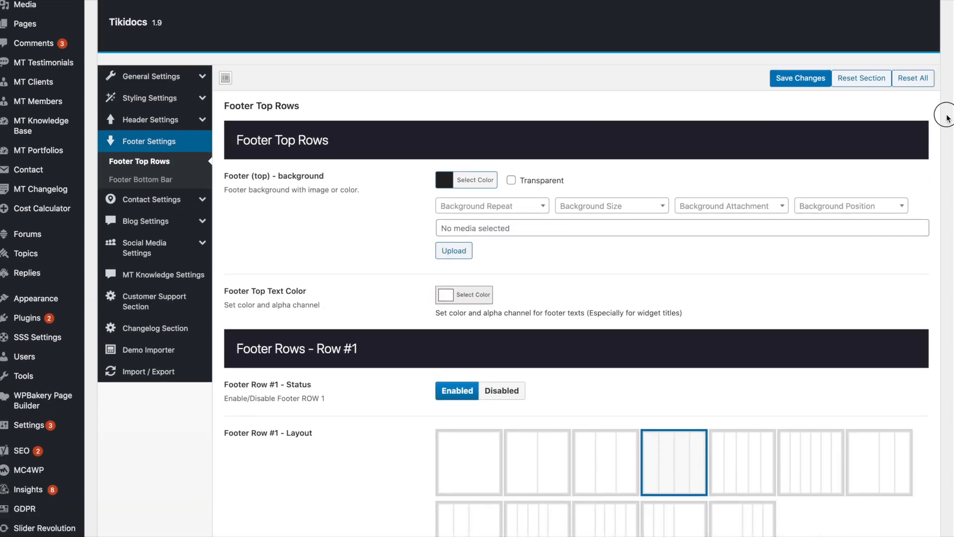
scroll(down, 3)
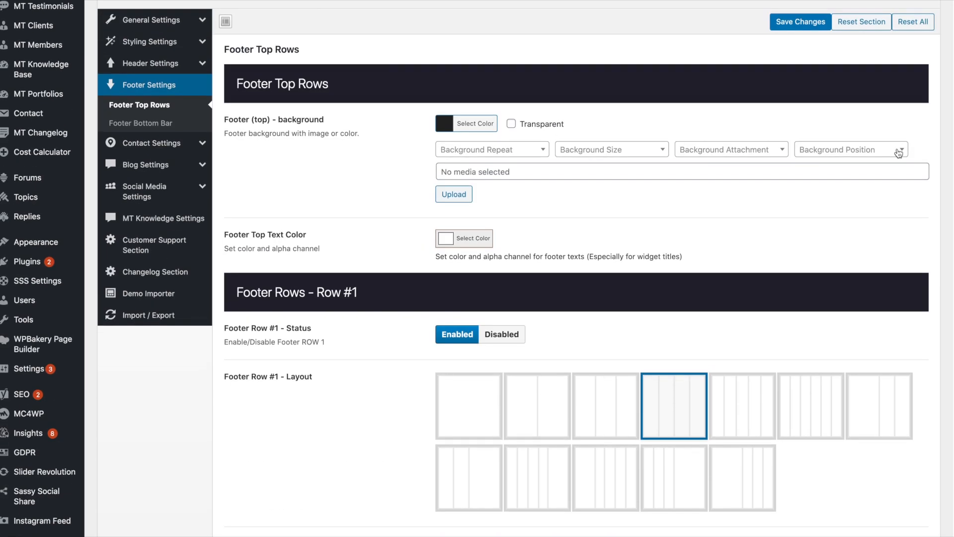
mouse_move(141, 123)
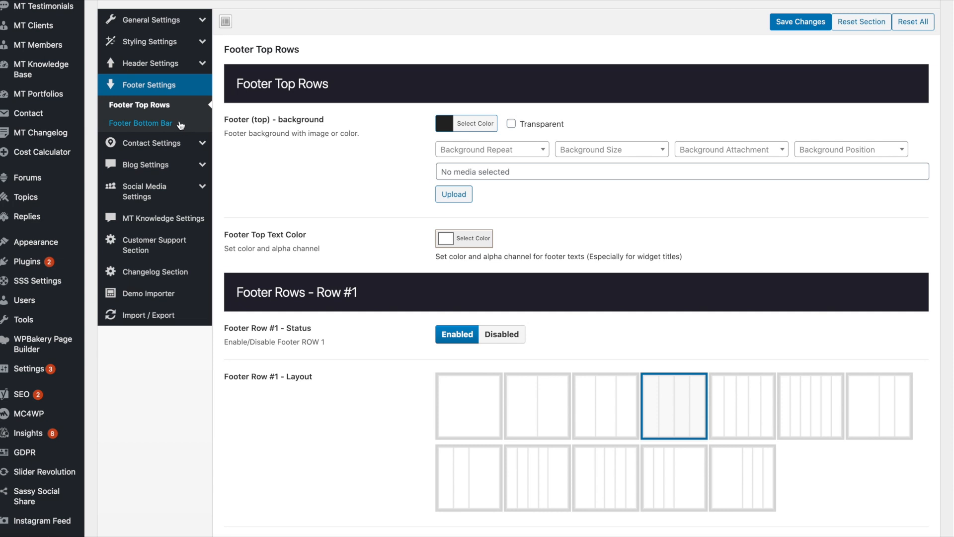
click(141, 123)
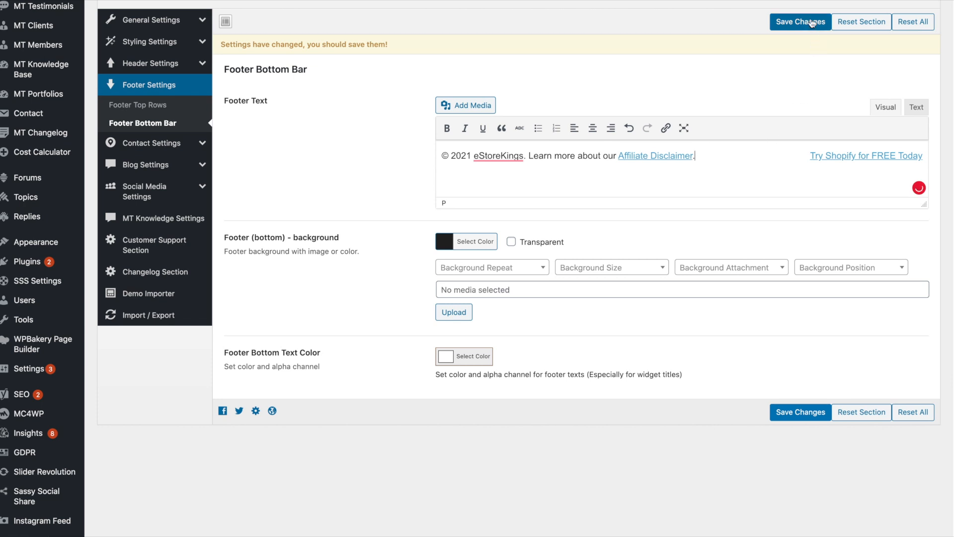
click(800, 21)
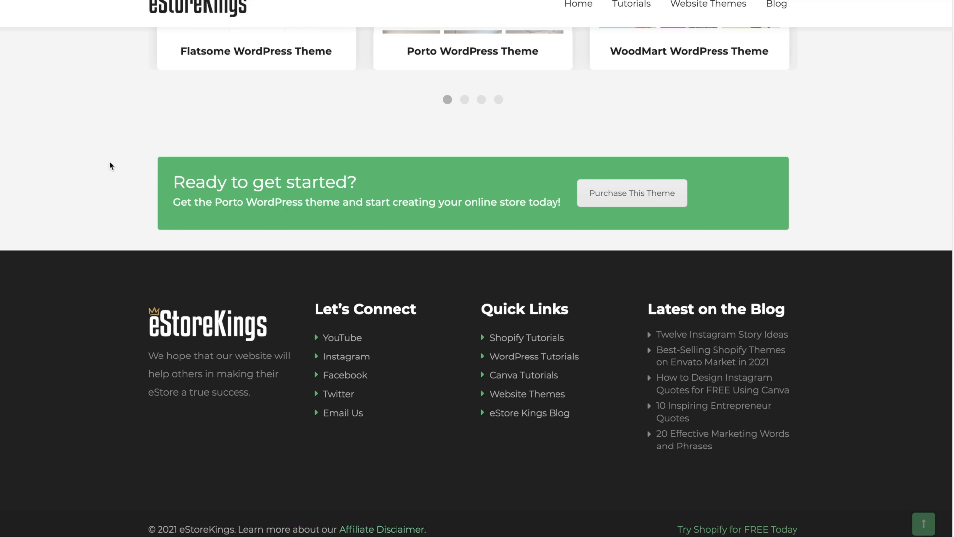
mouse_move(287, 505)
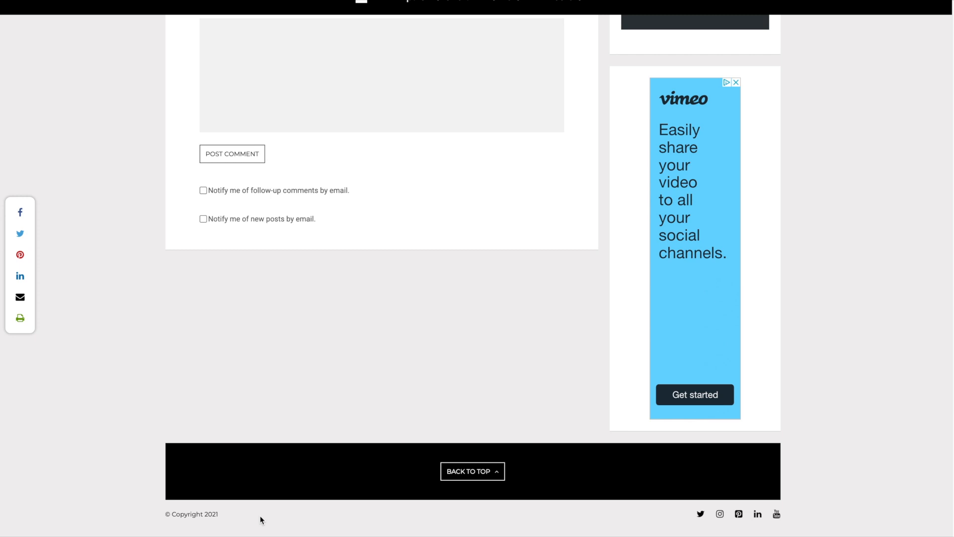
mouse_move(232, 517)
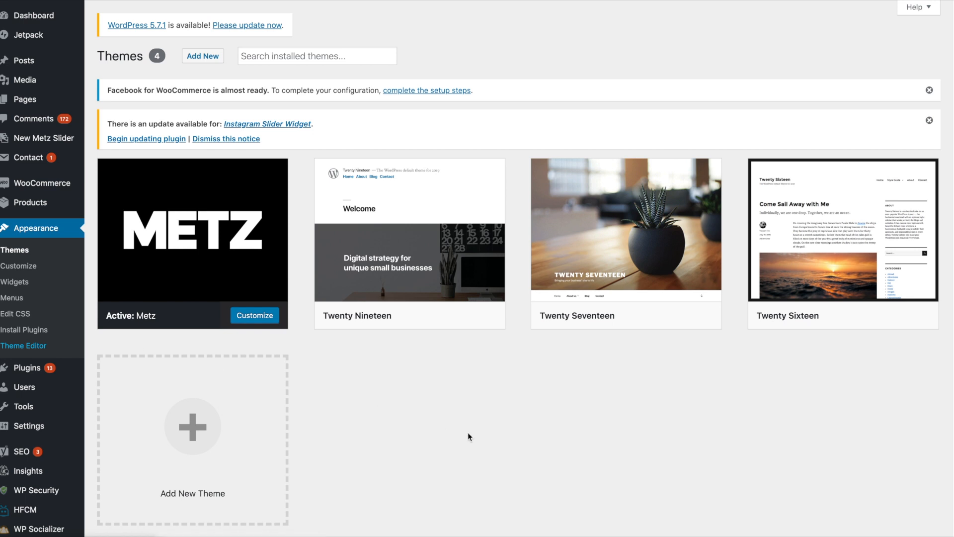
Launch Appearance > Theme Editor, showing the Metz stylesheet
click(23, 345)
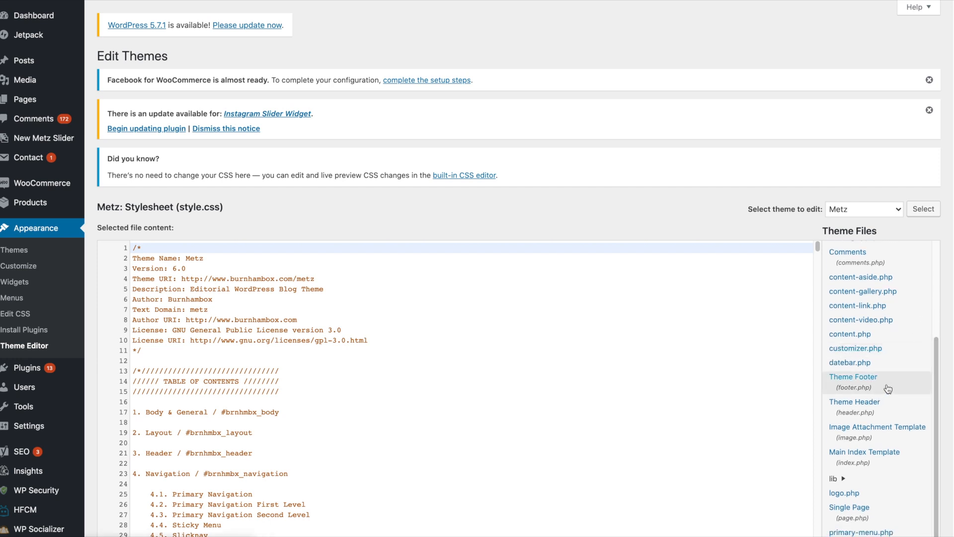
mouse_move(888, 388)
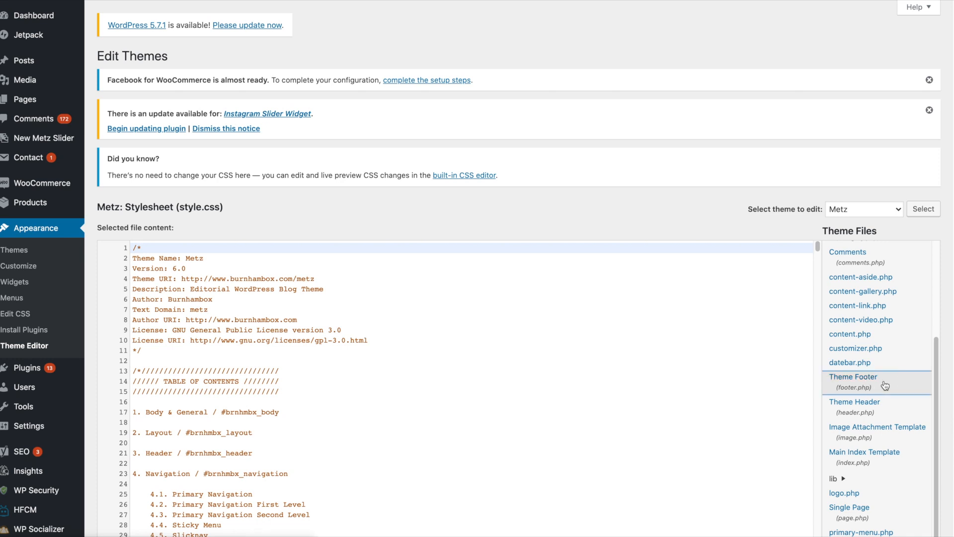
Open Theme Footer (footer.php) and scroll to the footer text code near line 42
click(853, 382)
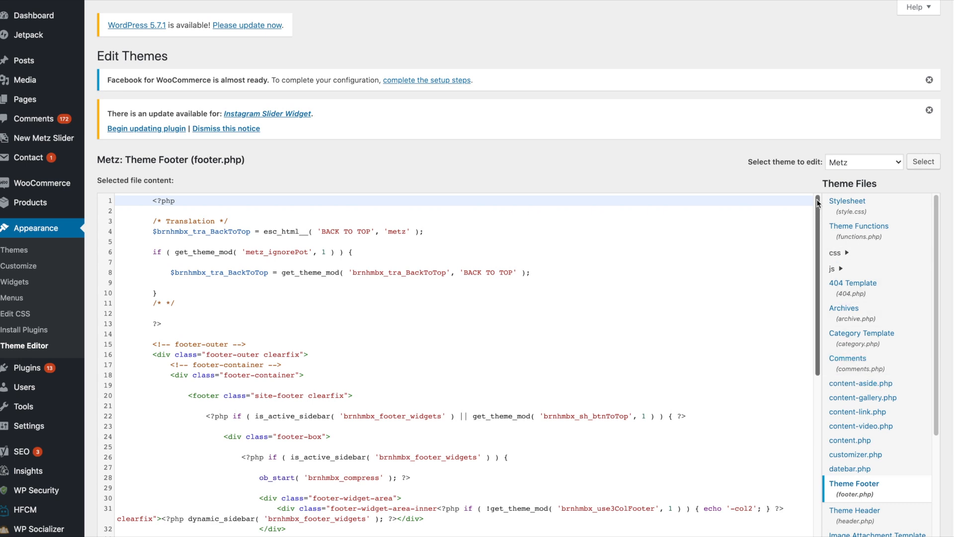
scroll(down, 3)
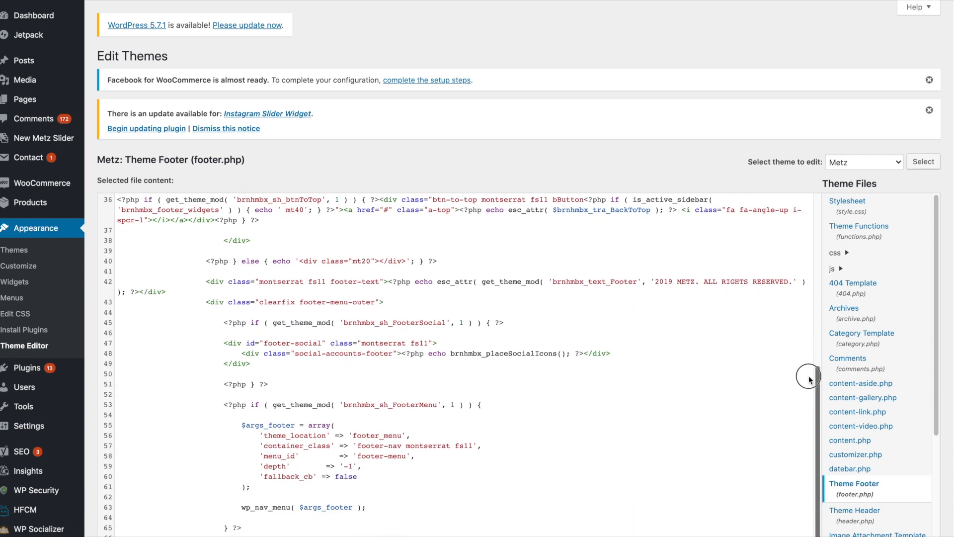
scroll(down, 3)
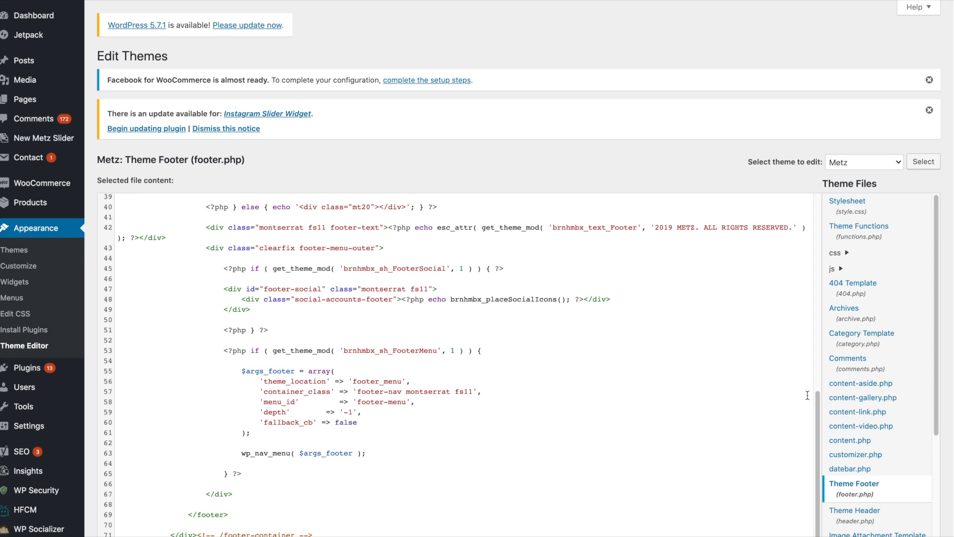
mouse_move(437, 450)
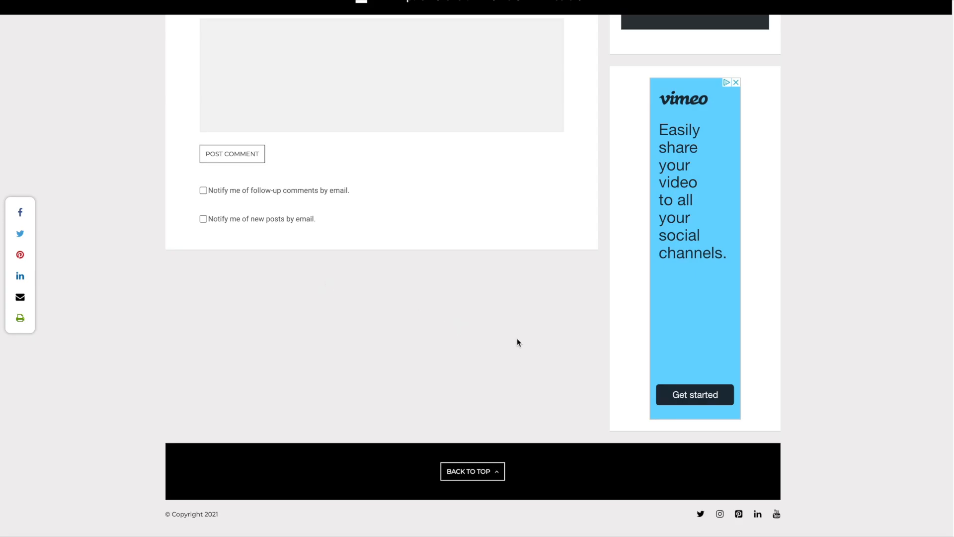
right_click(518, 342)
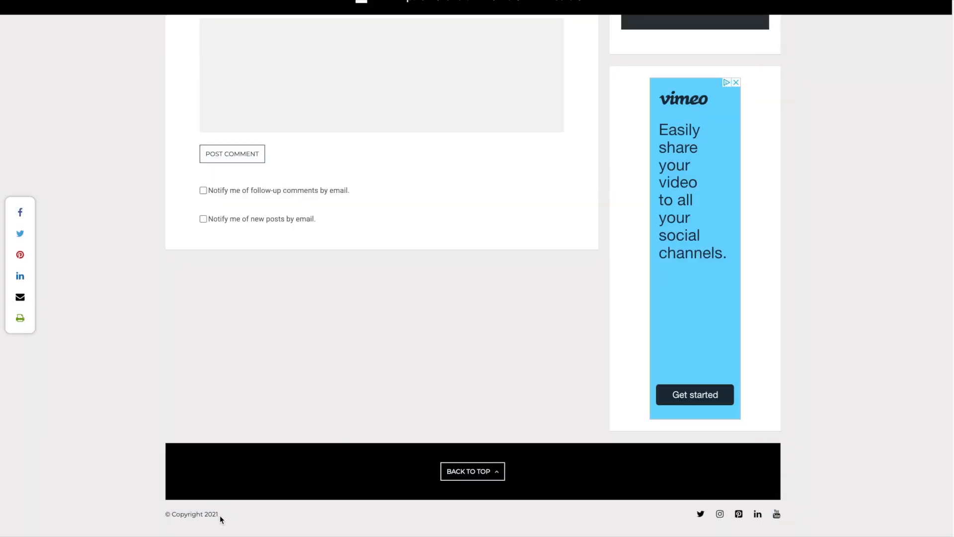
Inspect the copyright line in DevTools and copy the footer-text div's class
key(F12)
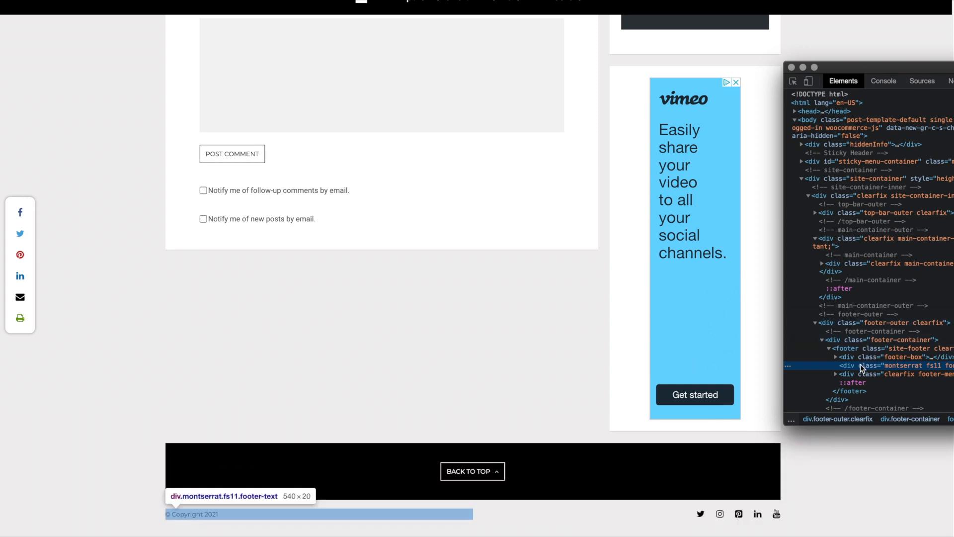
mouse_move(881, 369)
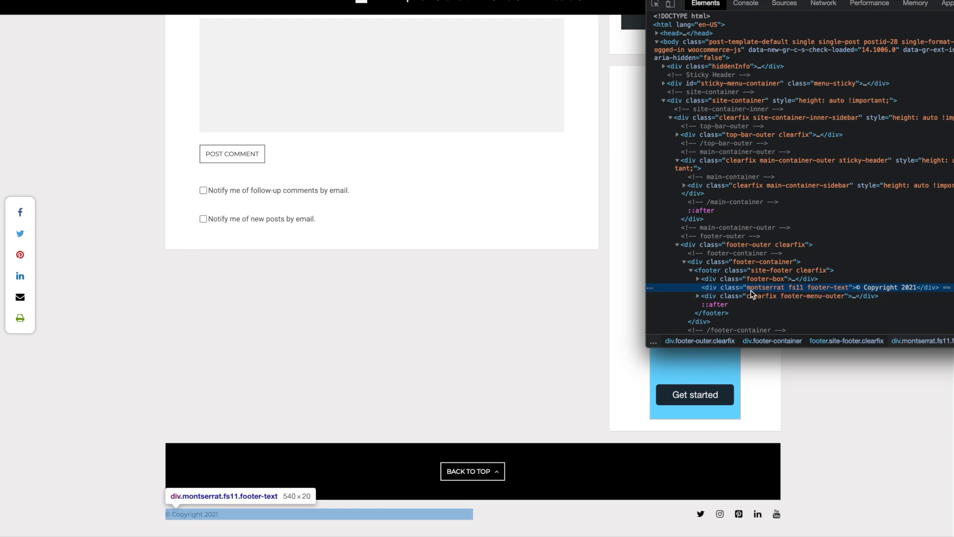
mouse_move(815, 293)
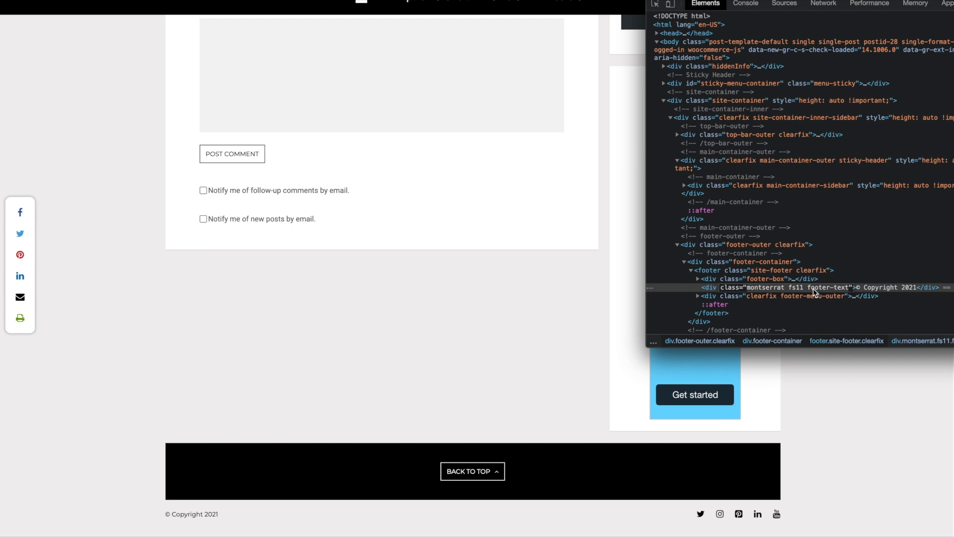
right_click(813, 287)
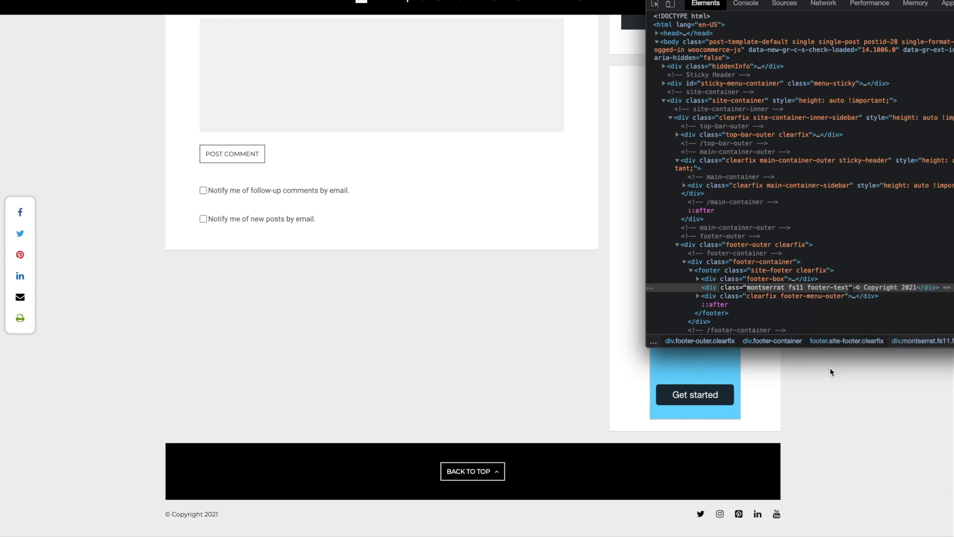
mouse_move(325, 22)
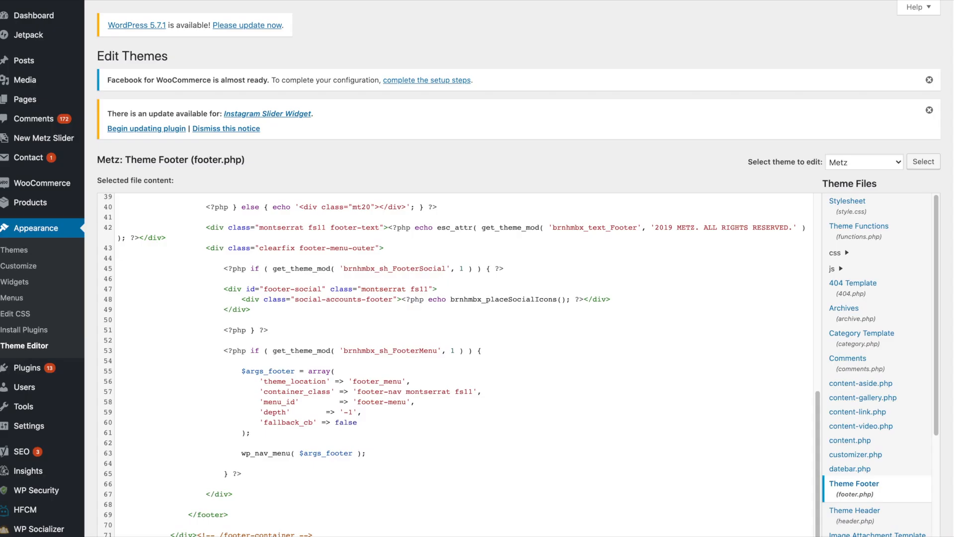
mouse_move(317, 166)
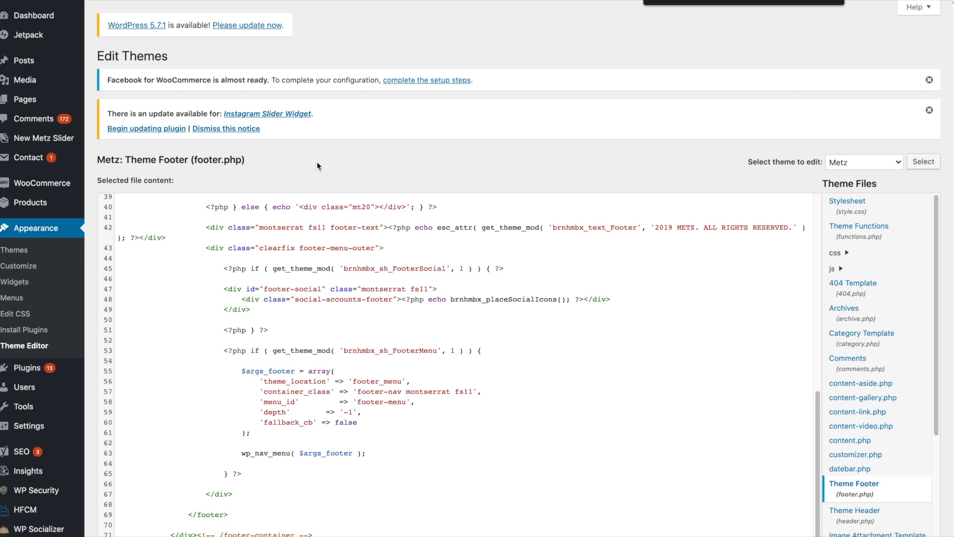
Select the PHP echo code inside line 42's footer-text div in footer.php
double_click(299, 227)
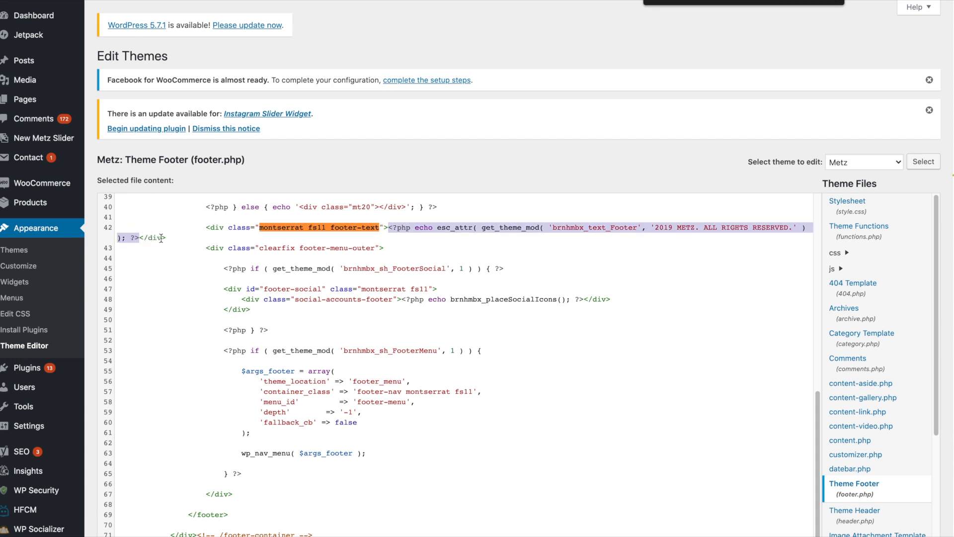
Swap the footer's PHP code for 'New Text Goes Here' and save footer.php
key(Delete)
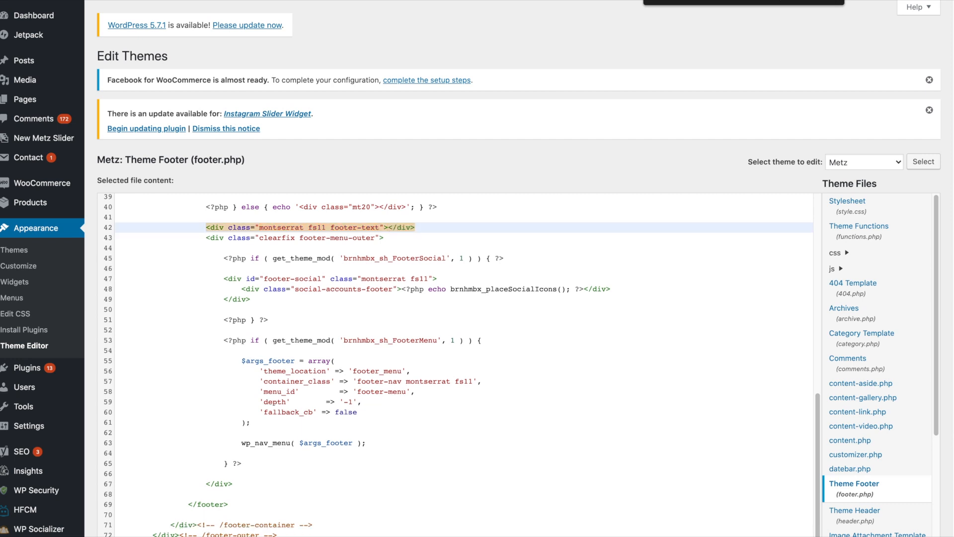
text(New Text Goes Here)
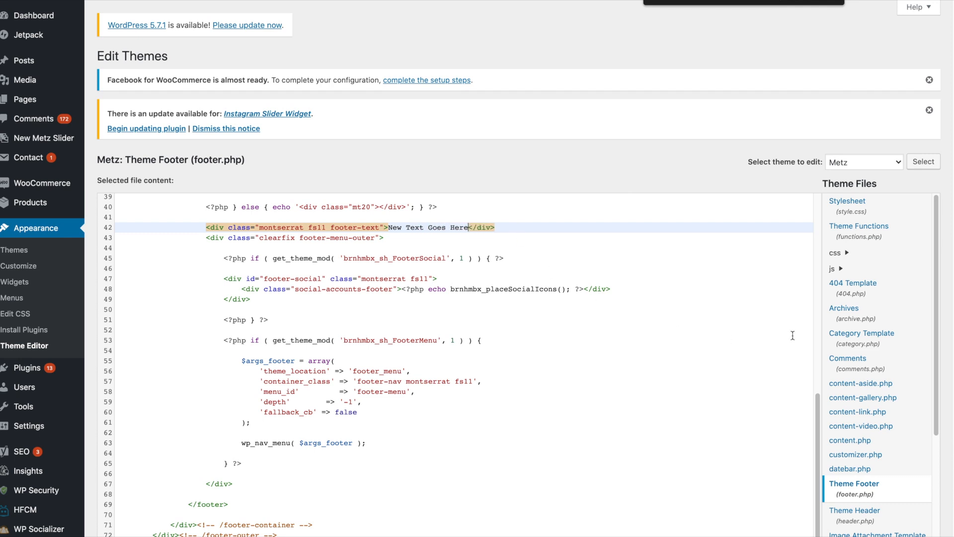
scroll(down, 3)
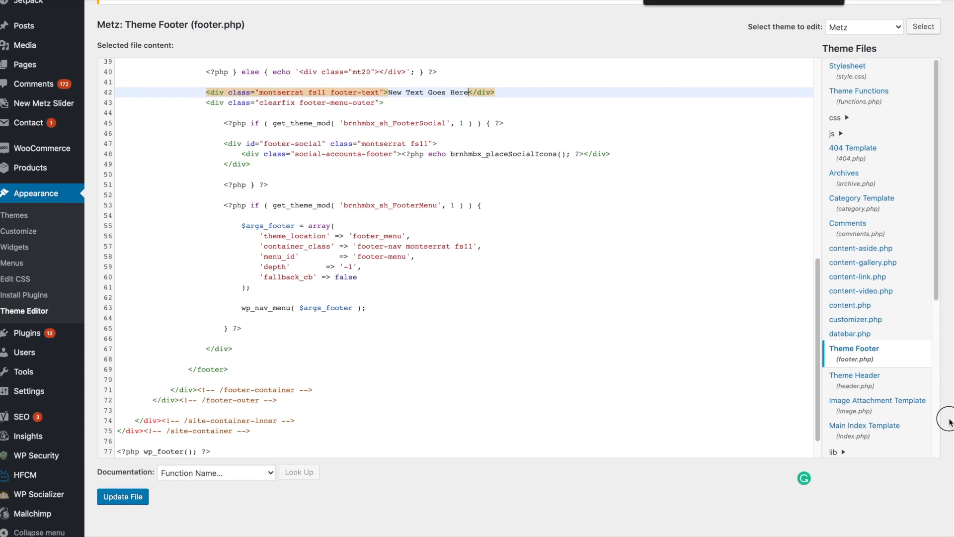
click(122, 496)
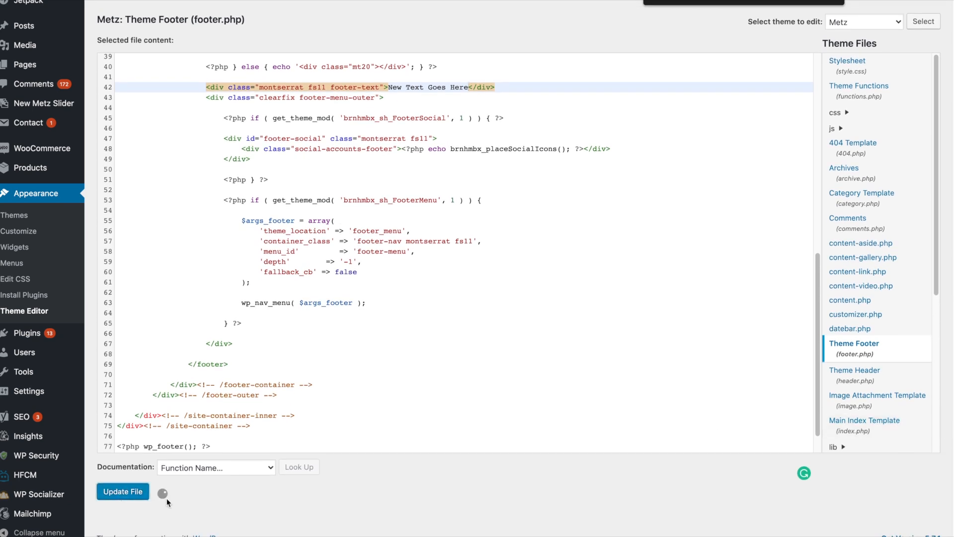
mouse_move(351, 498)
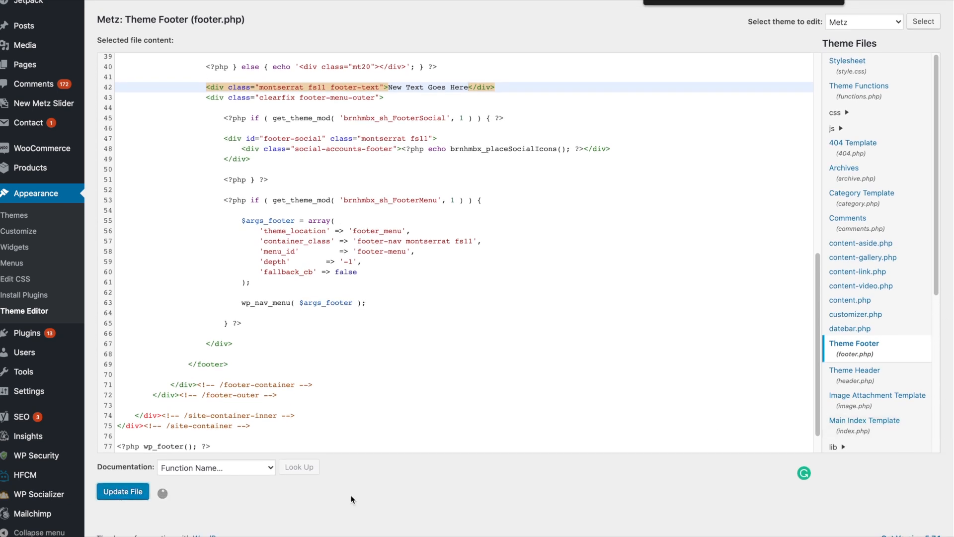
click(123, 491)
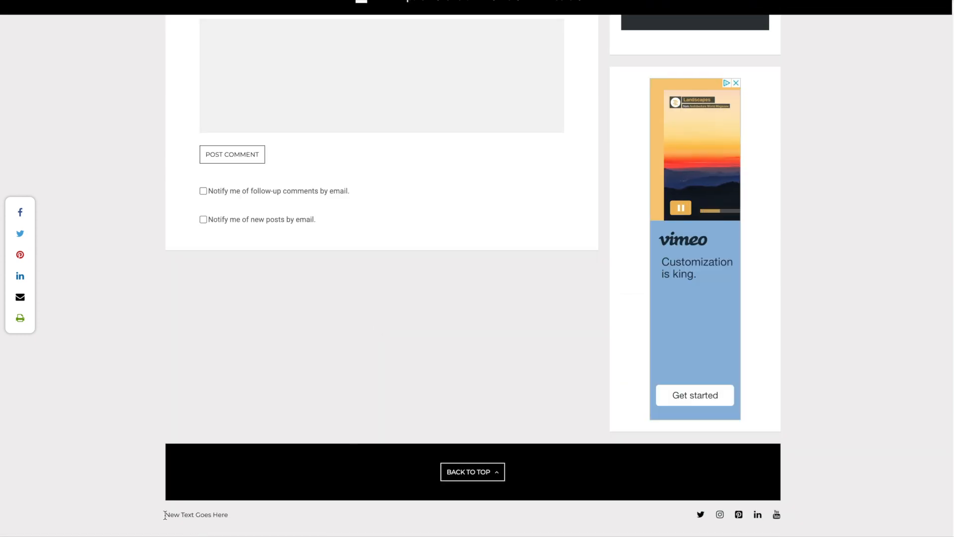
mouse_move(282, 520)
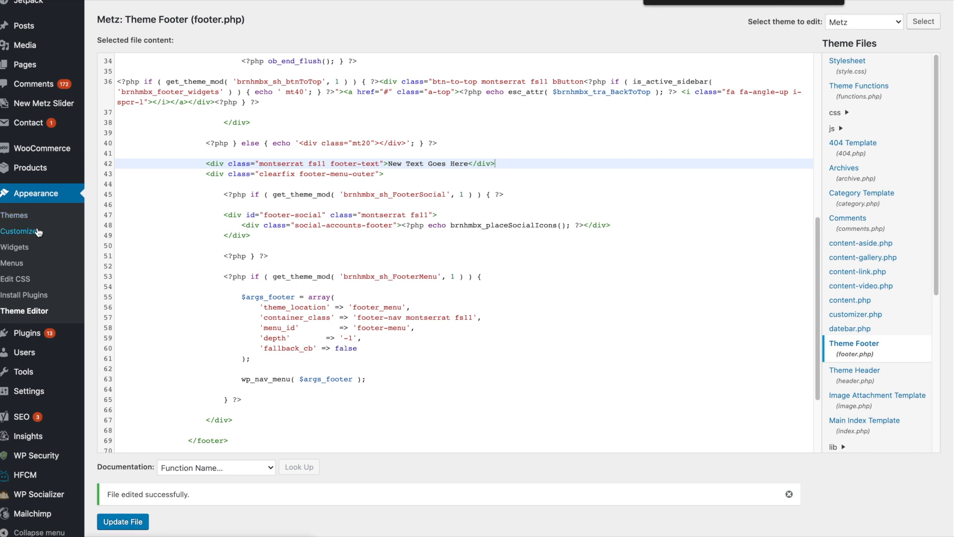
mouse_move(19, 247)
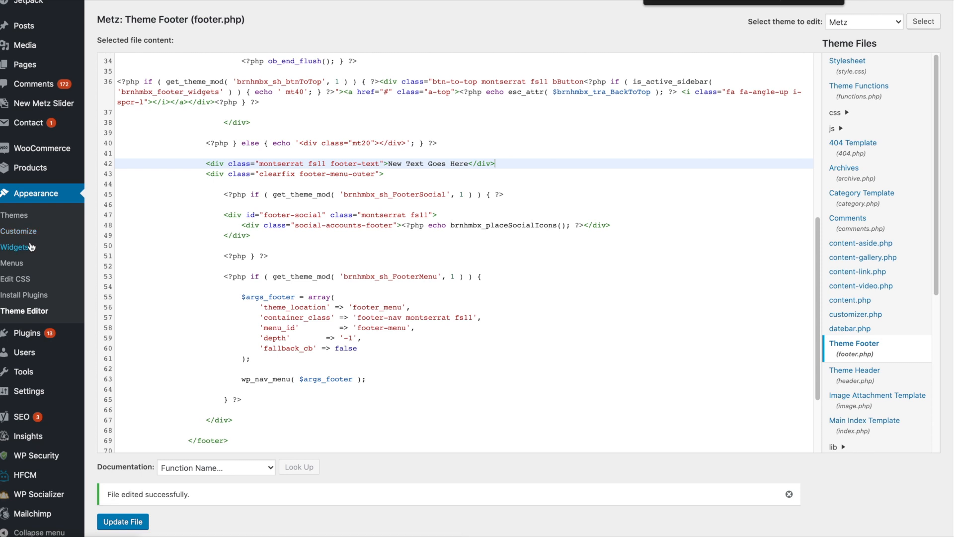
mouse_move(132, 246)
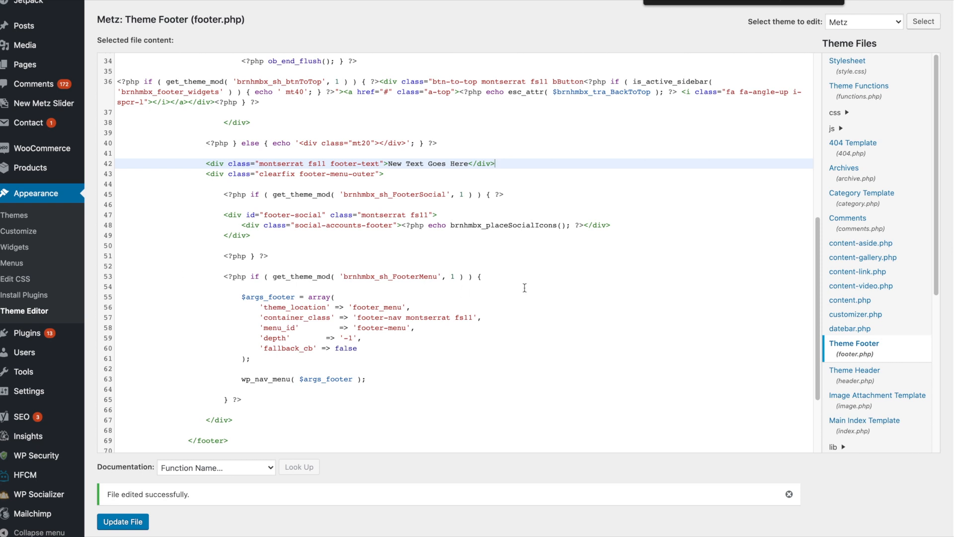
mouse_move(24, 295)
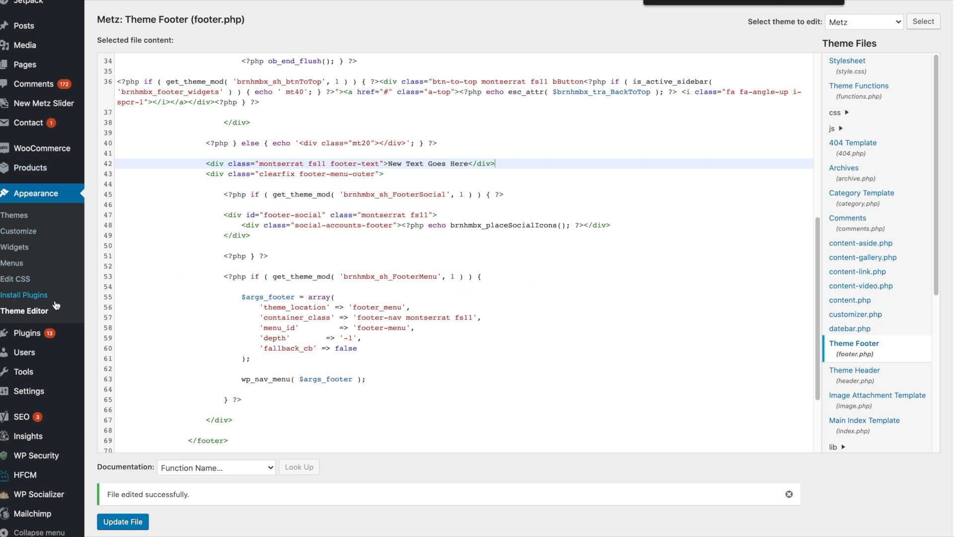